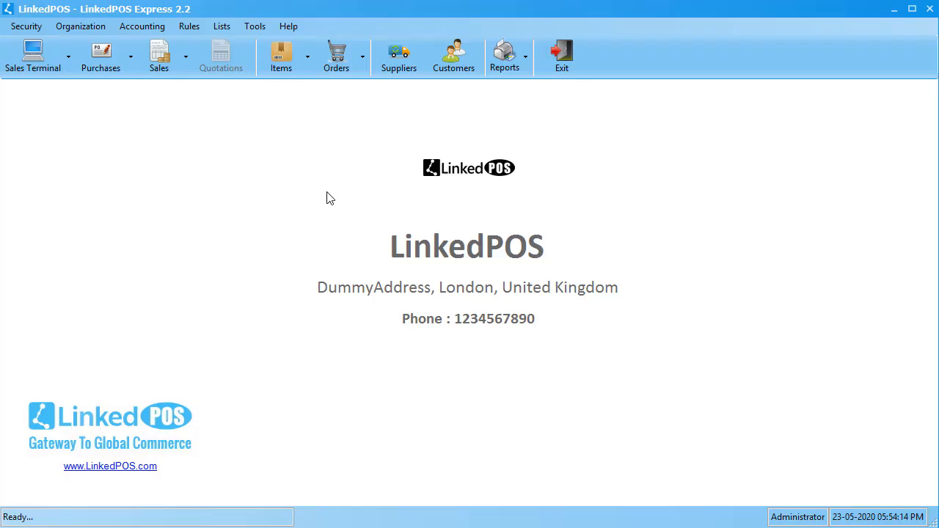
{"action": "mouse_move", "coordinate": [351, 179]}
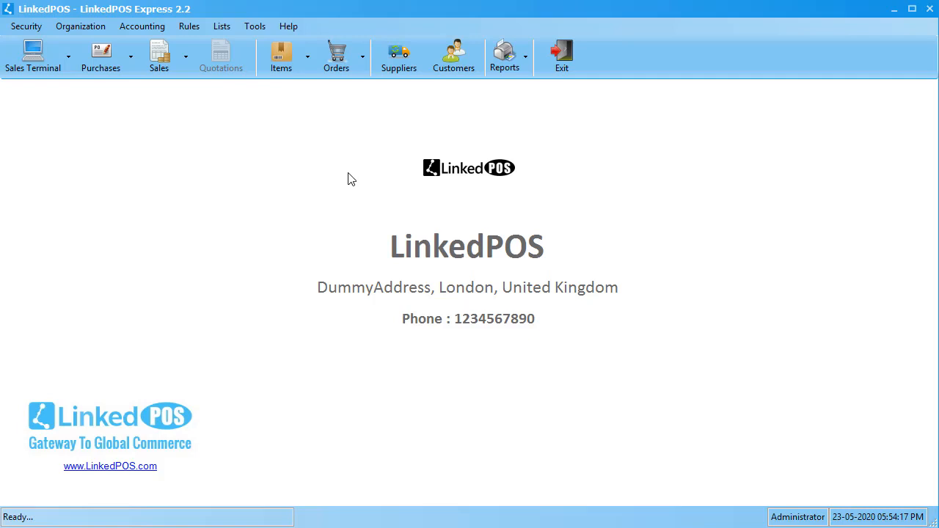
{"action": "mouse_move", "coordinate": [339, 179]}
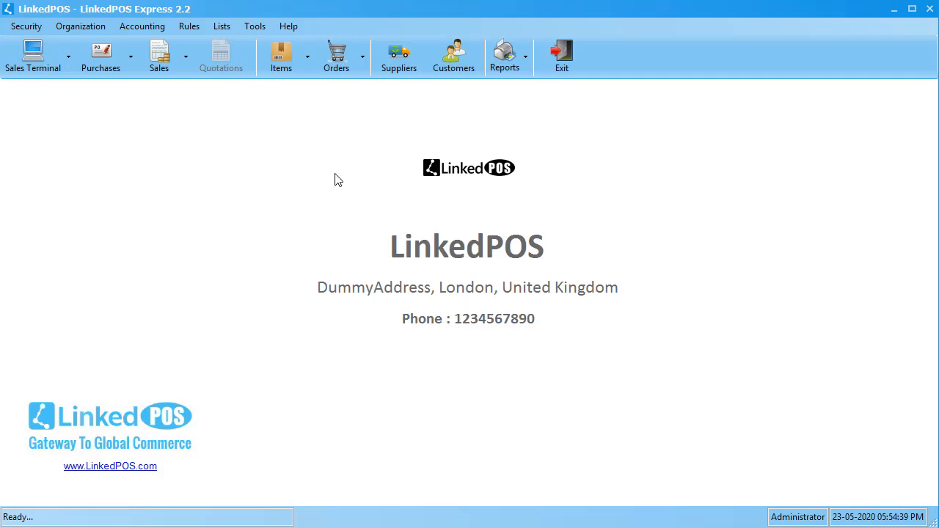
Show the Inventory list with item codes, selling prices and available stock via Purchases
{"action": "left_click", "coordinate": [100, 52]}
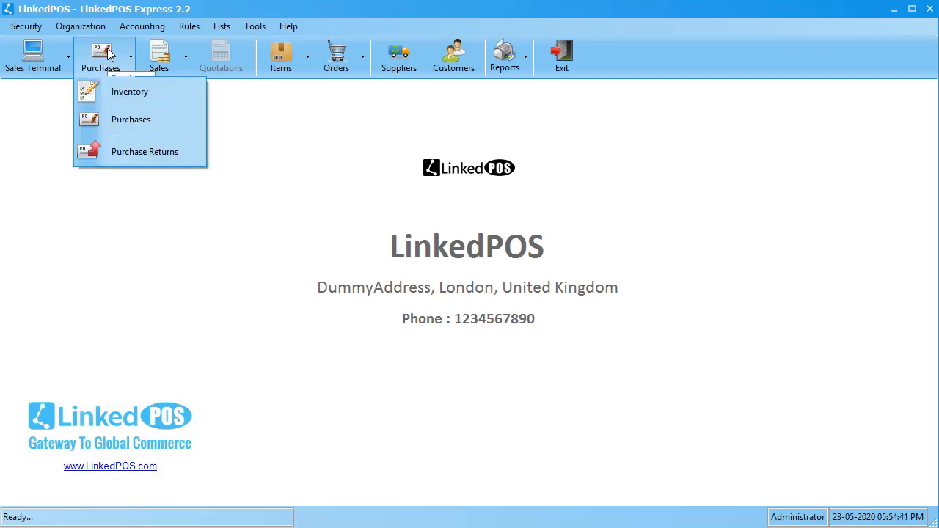
{"action": "mouse_move", "coordinate": [129, 80]}
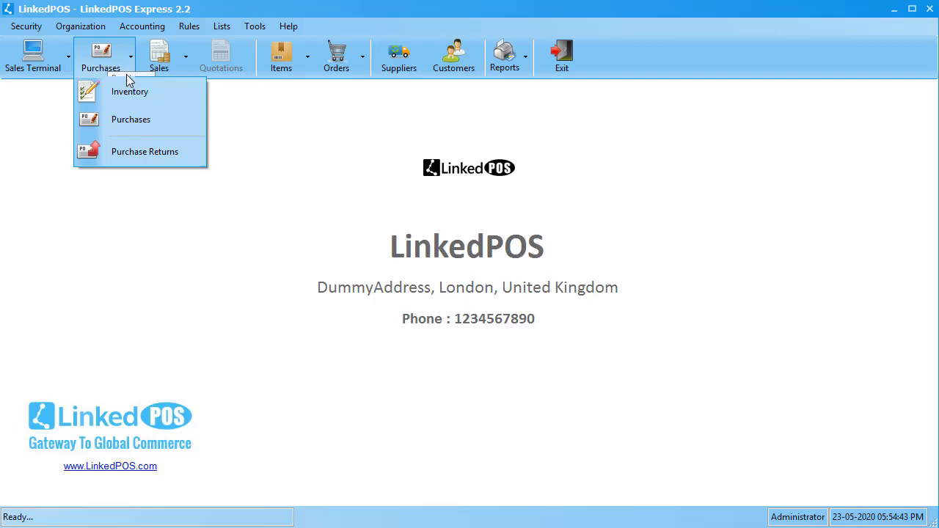
{"action": "left_click", "coordinate": [129, 91]}
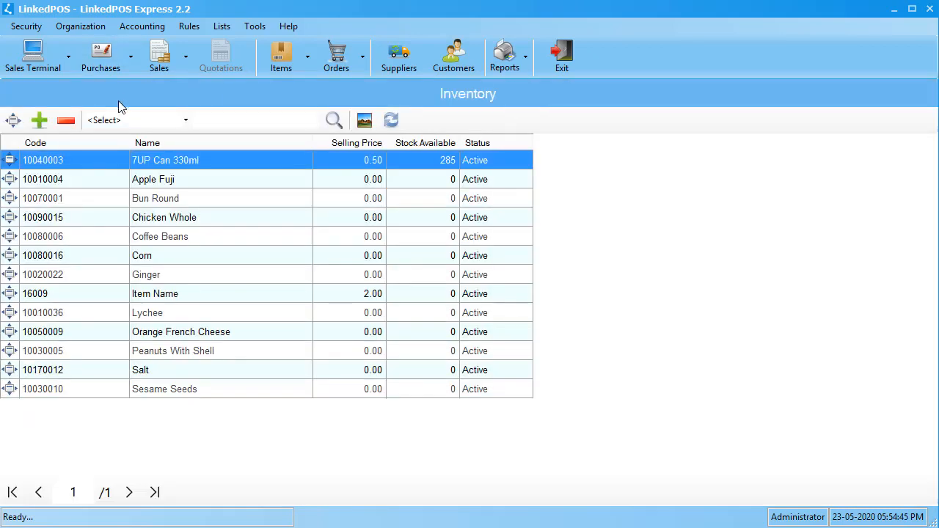
{"action": "left_click", "coordinate": [255, 120]}
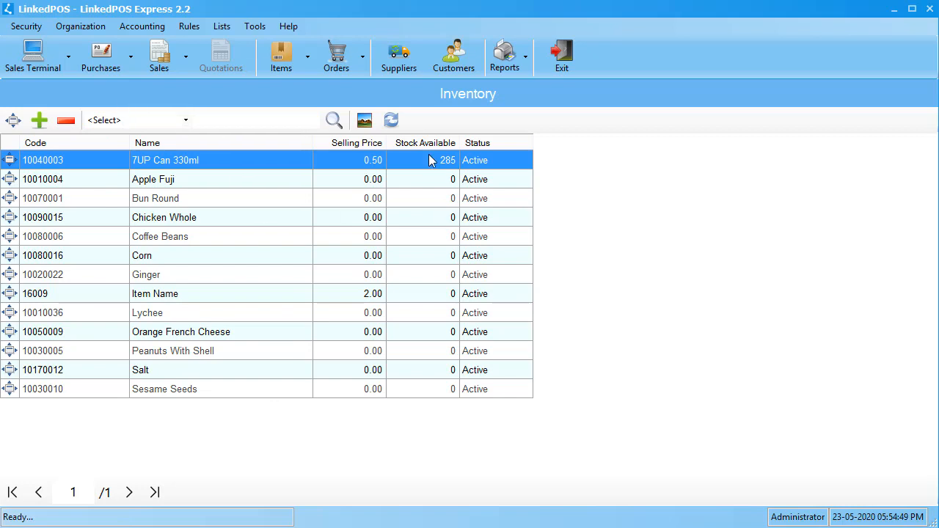
{"action": "mouse_move", "coordinate": [452, 429]}
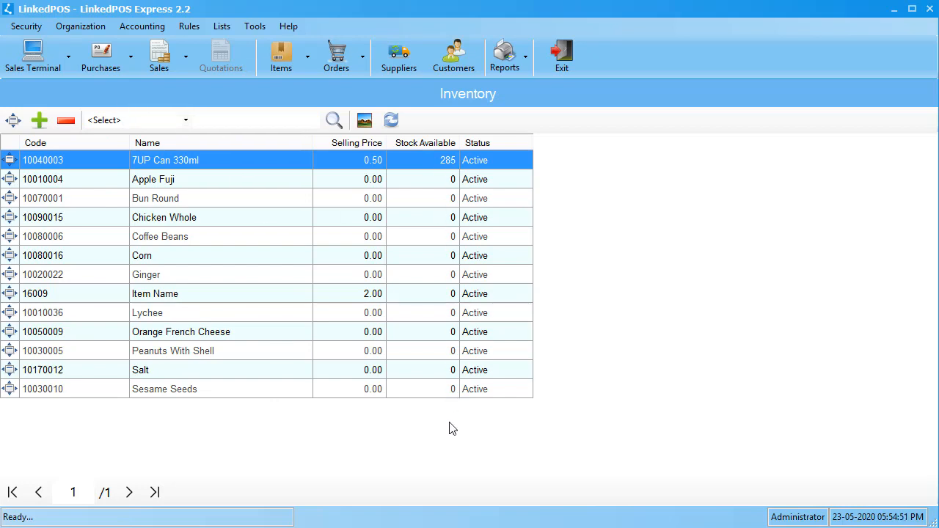
{"action": "mouse_move", "coordinate": [408, 246]}
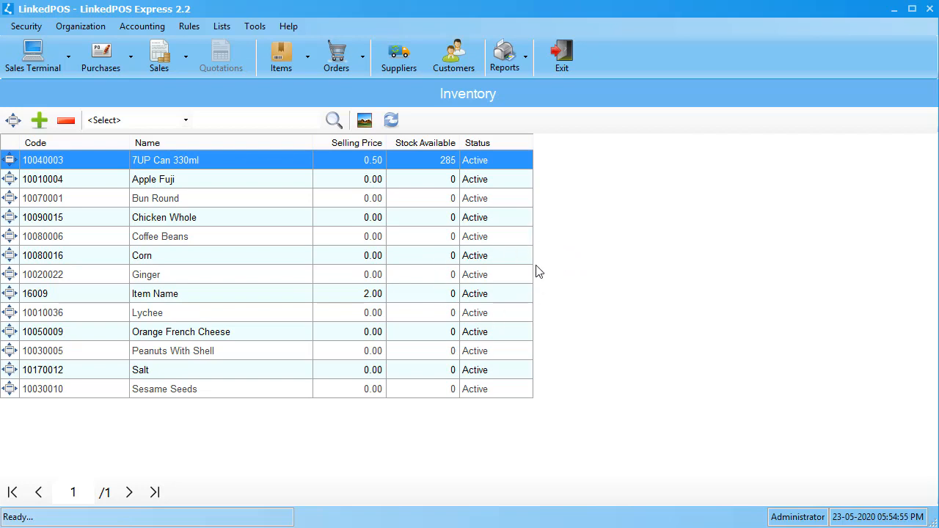
{"action": "mouse_move", "coordinate": [267, 216]}
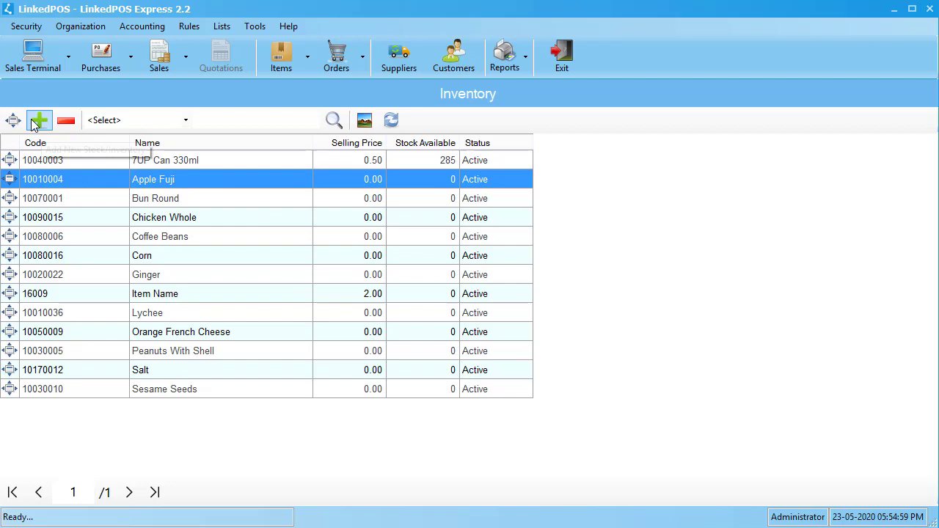
Start a Single Item Purchase for the Apple Fuji inventory row
{"action": "left_click", "coordinate": [39, 120]}
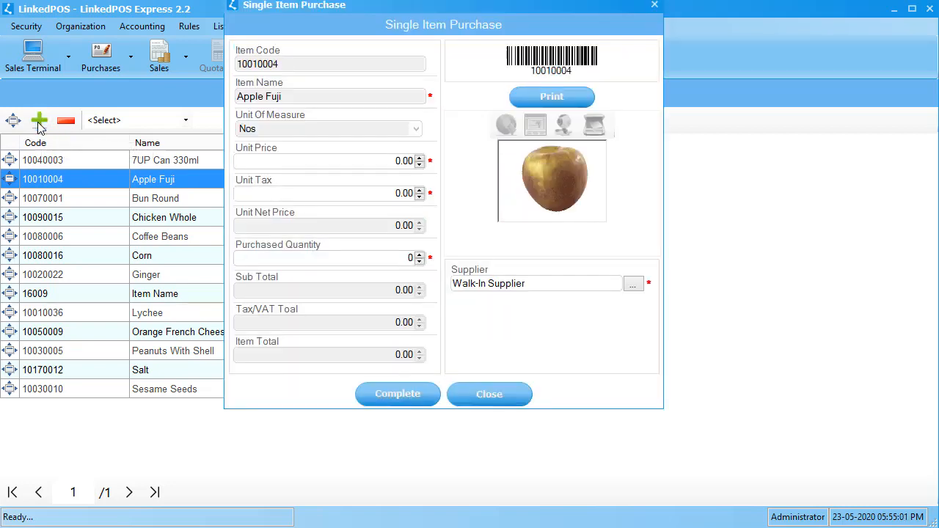
{"action": "mouse_move", "coordinate": [390, 9]}
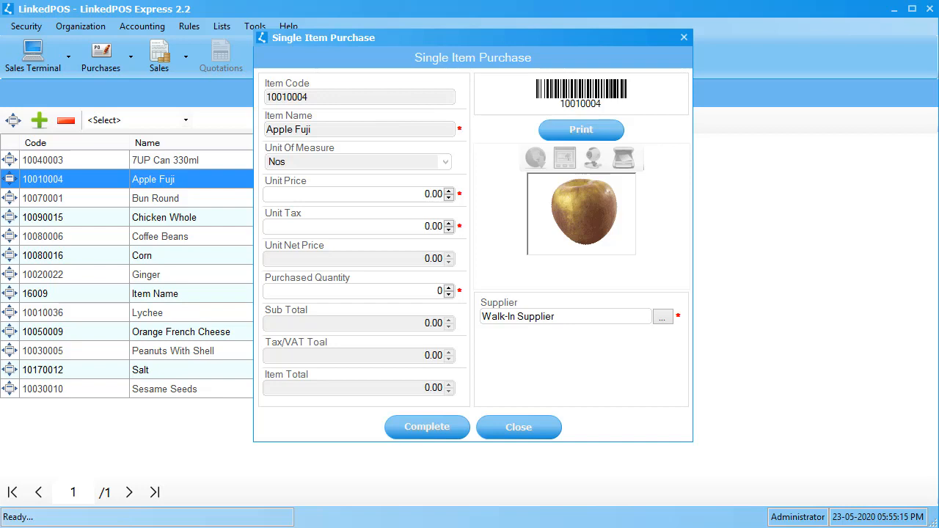
{"action": "mouse_move", "coordinate": [351, 123]}
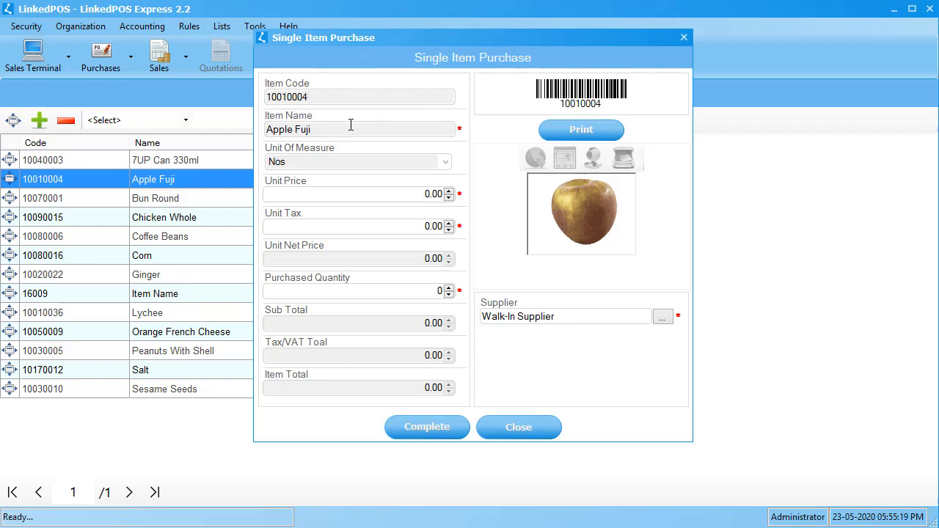
{"action": "mouse_move", "coordinate": [352, 129]}
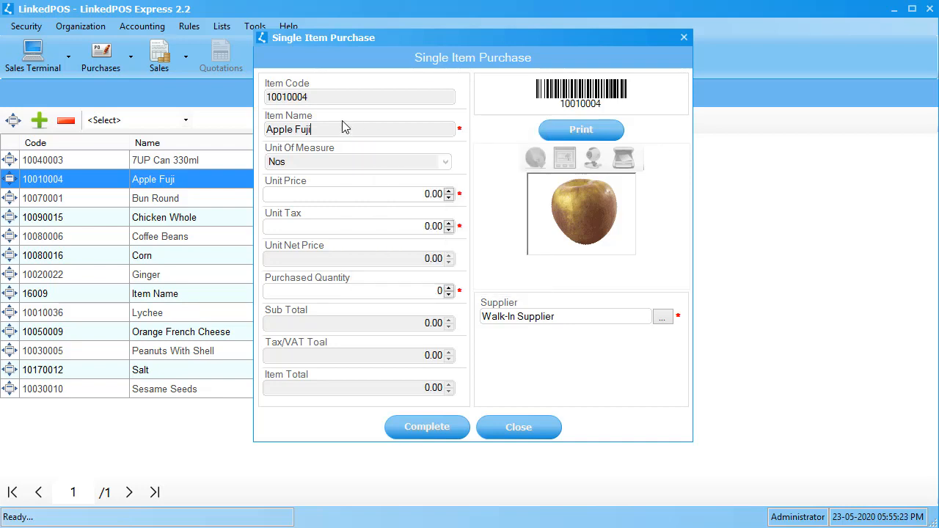
{"action": "mouse_move", "coordinate": [358, 214]}
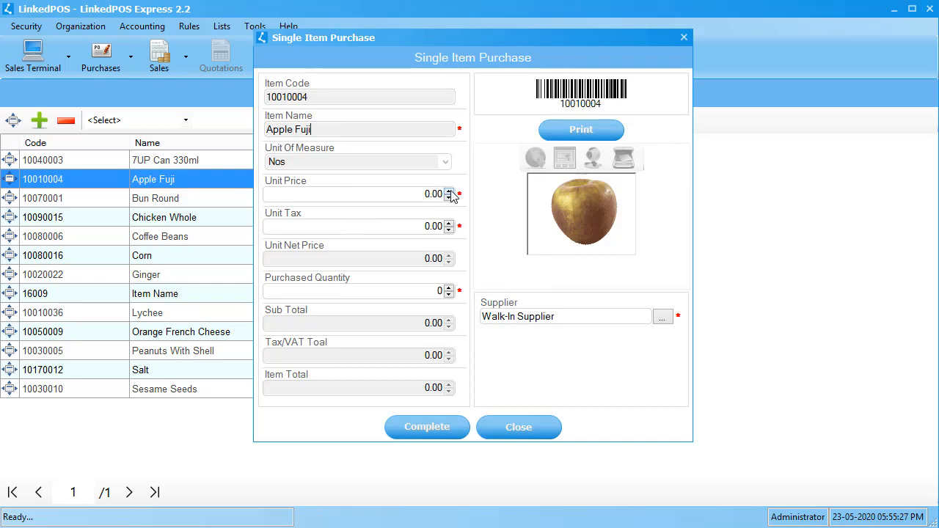
Enter unit price 200.00, unit tax 10.00 and quantity 100 for Apple Fuji, totalling 21000.00
{"action": "left_click", "coordinate": [355, 193]}
{"action": "type", "text": "200"}
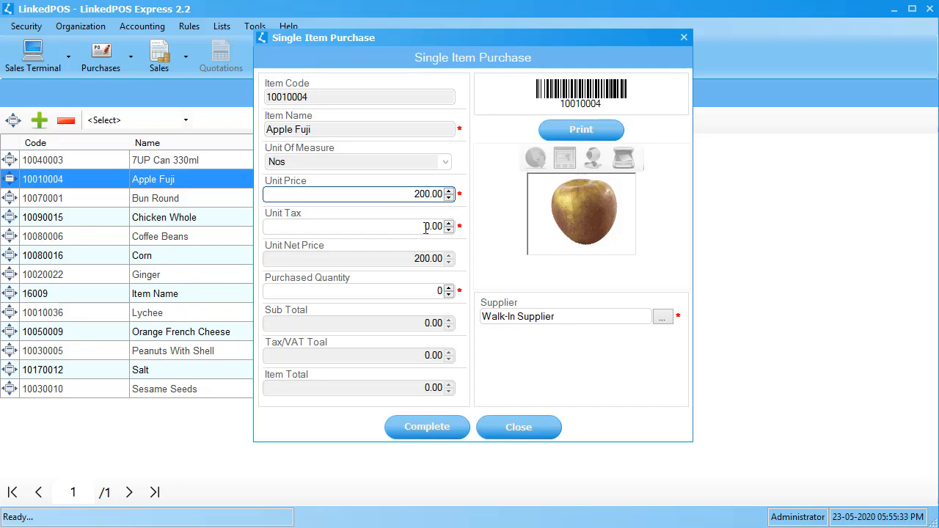
{"action": "type", "text": "10.00"}
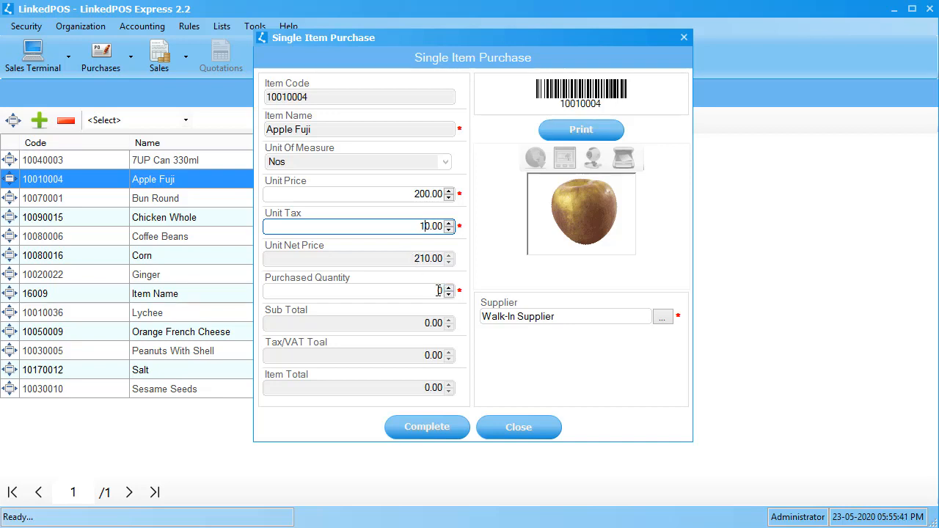
{"action": "type", "text": "1"}
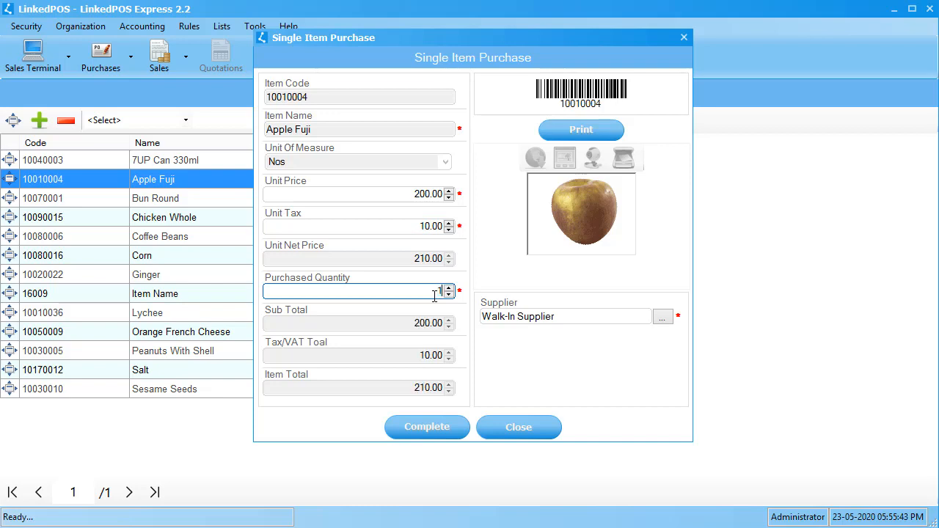
{"action": "type", "text": "100"}
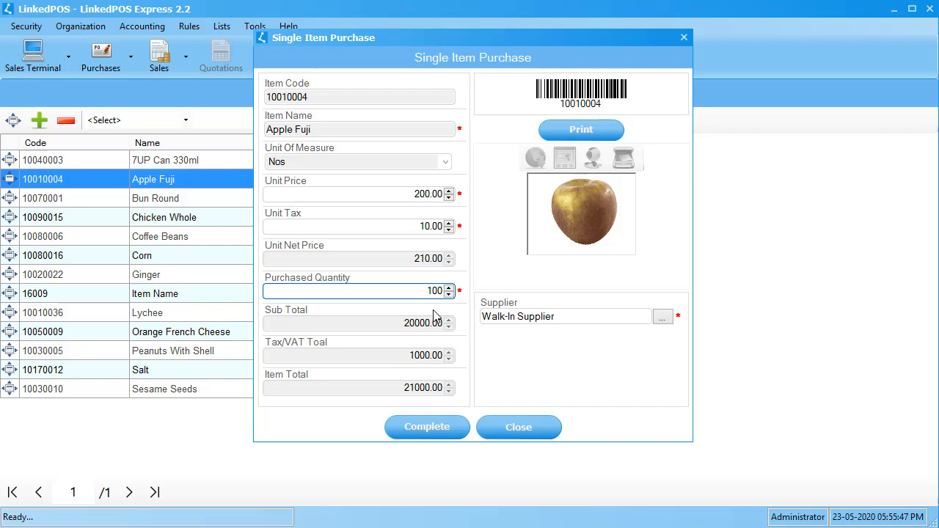
{"action": "mouse_move", "coordinate": [409, 316]}
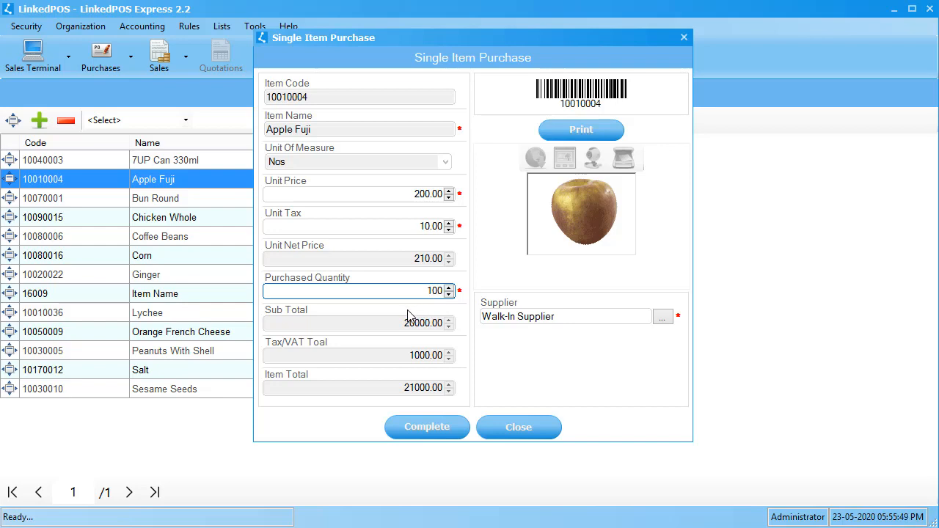
{"action": "mouse_move", "coordinate": [292, 318]}
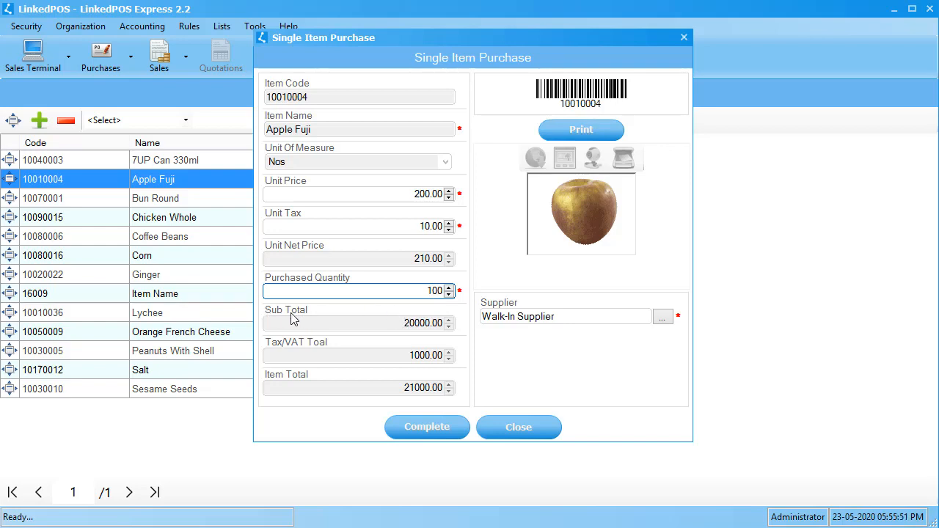
{"action": "mouse_move", "coordinate": [325, 321]}
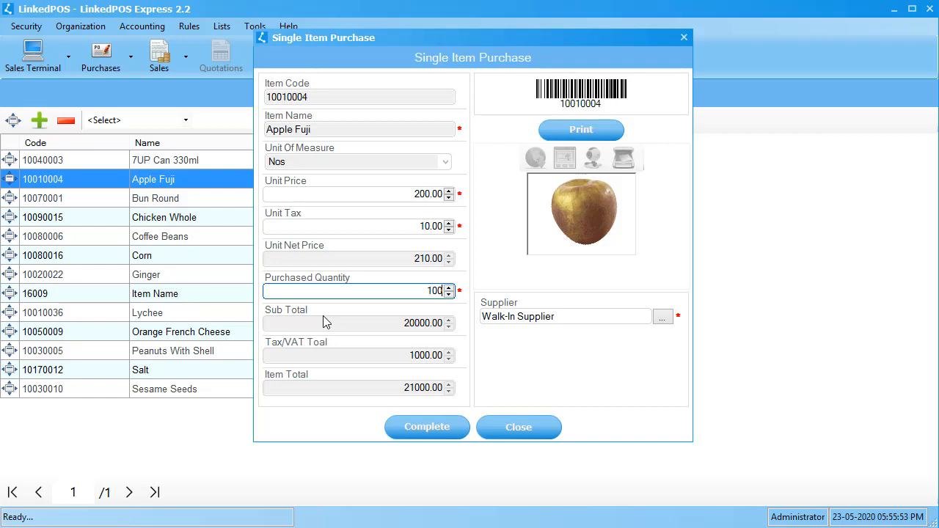
{"action": "mouse_move", "coordinate": [354, 349]}
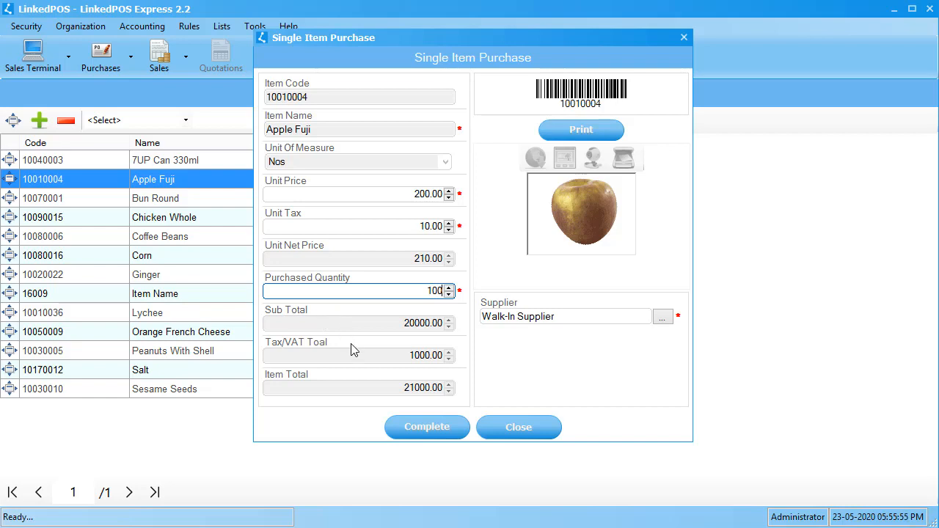
{"action": "mouse_move", "coordinate": [278, 352]}
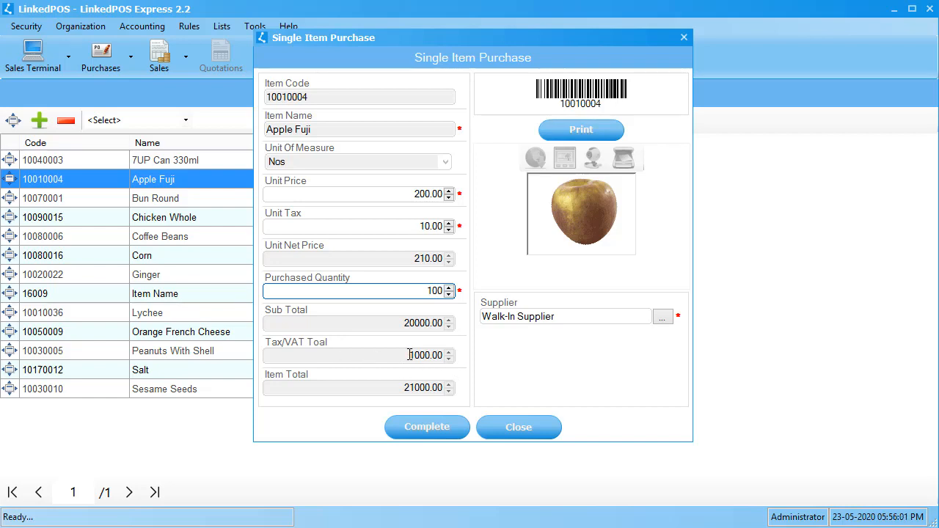
{"action": "mouse_move", "coordinate": [306, 378]}
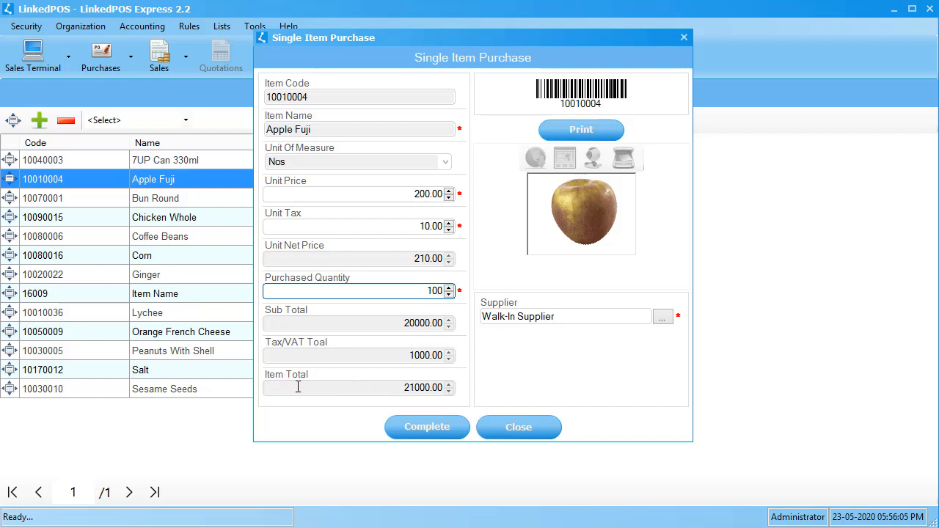
{"action": "mouse_move", "coordinate": [340, 405]}
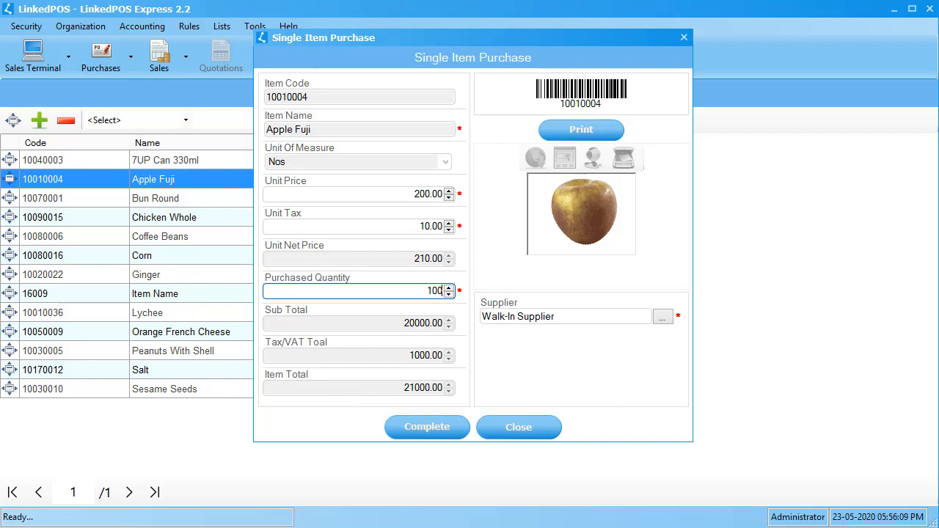
{"action": "mouse_move", "coordinate": [484, 358]}
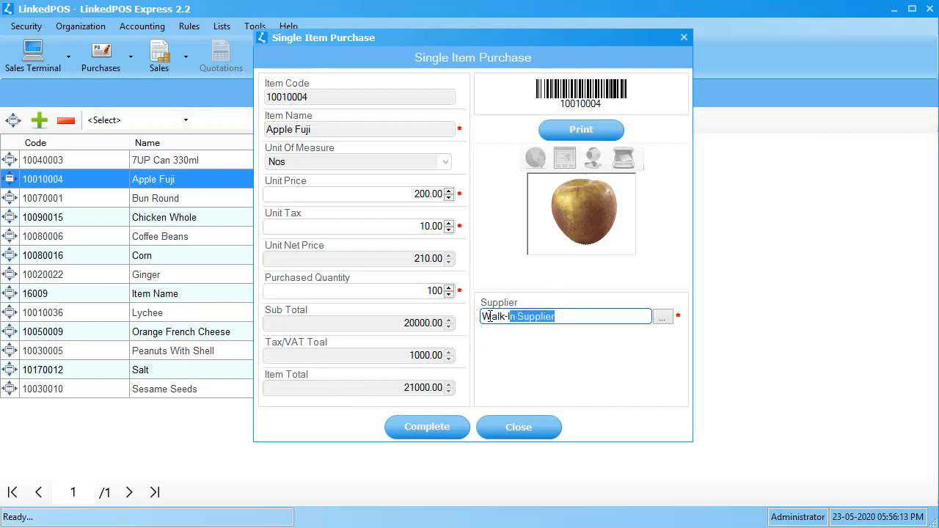
{"action": "triple_click", "coordinate": [565, 317]}
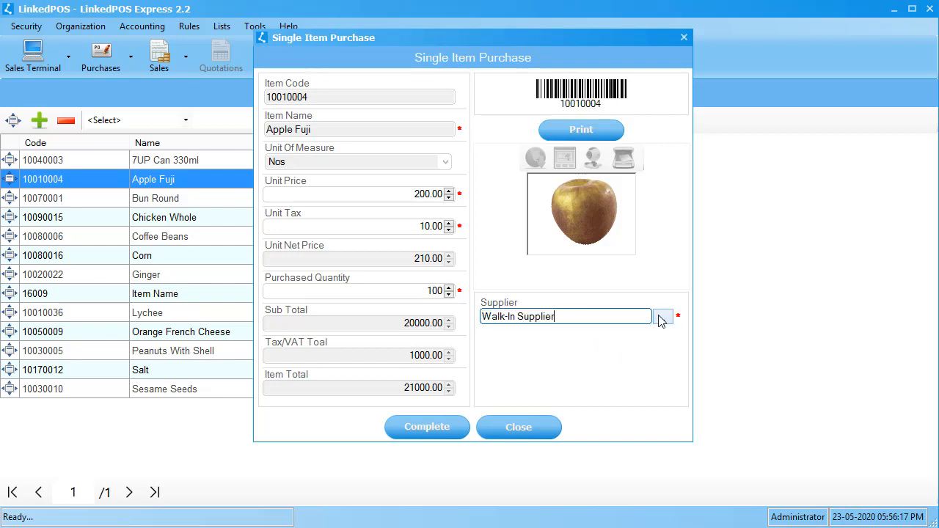
{"action": "left_click", "coordinate": [663, 317]}
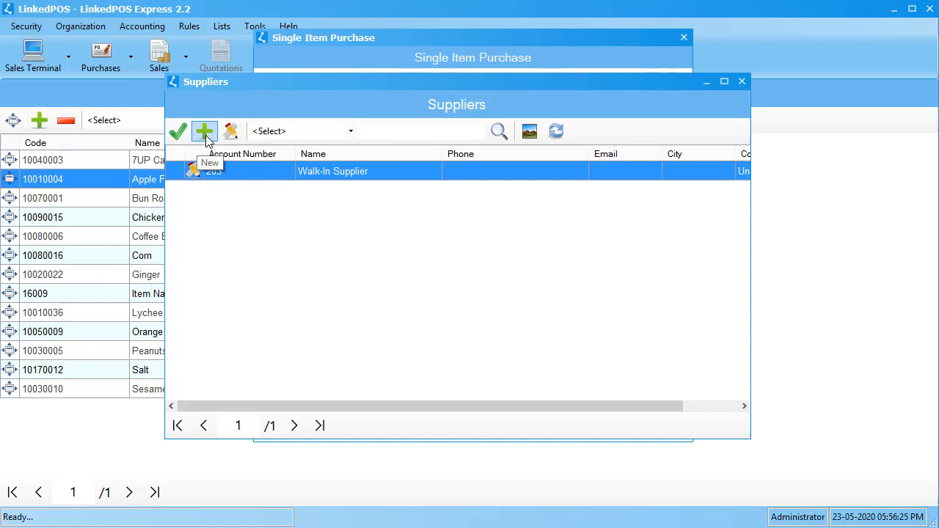
{"action": "mouse_move", "coordinate": [742, 82]}
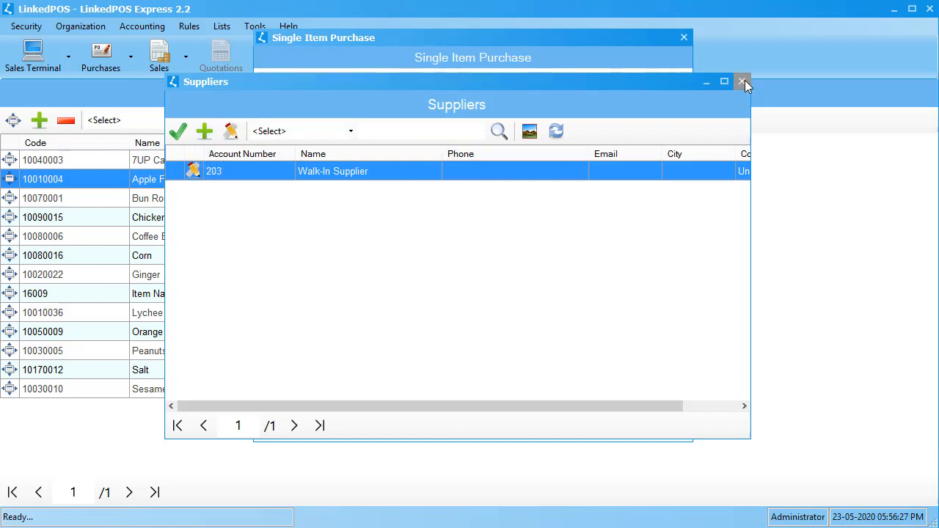
{"action": "left_click", "coordinate": [744, 82]}
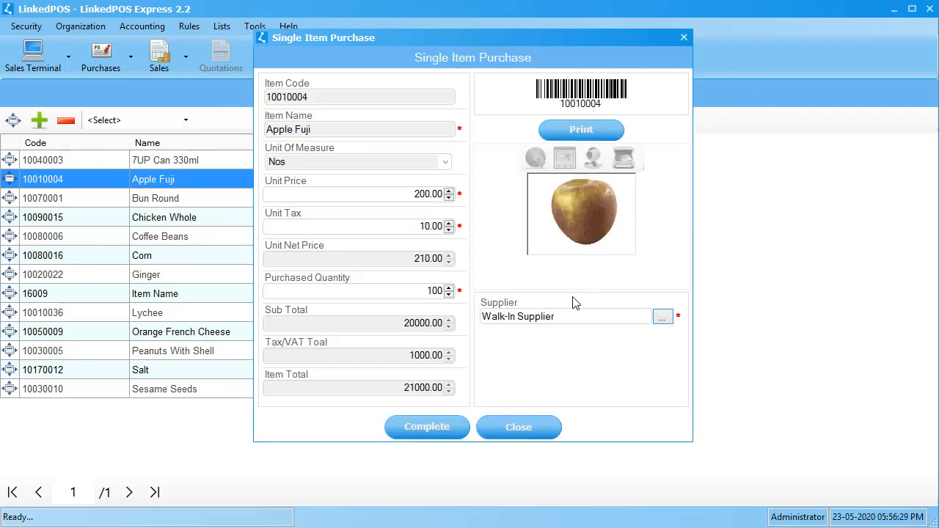
Complete the purchase, bringing up the 21000.00 cash Payment Voucher to Walk-In Supplier
{"action": "left_click", "coordinate": [425, 427]}
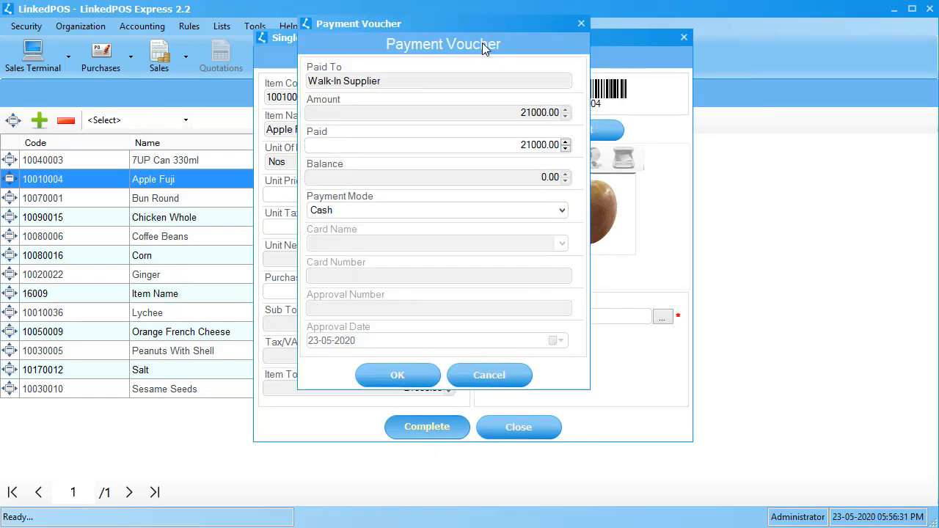
{"action": "mouse_move", "coordinate": [401, 112]}
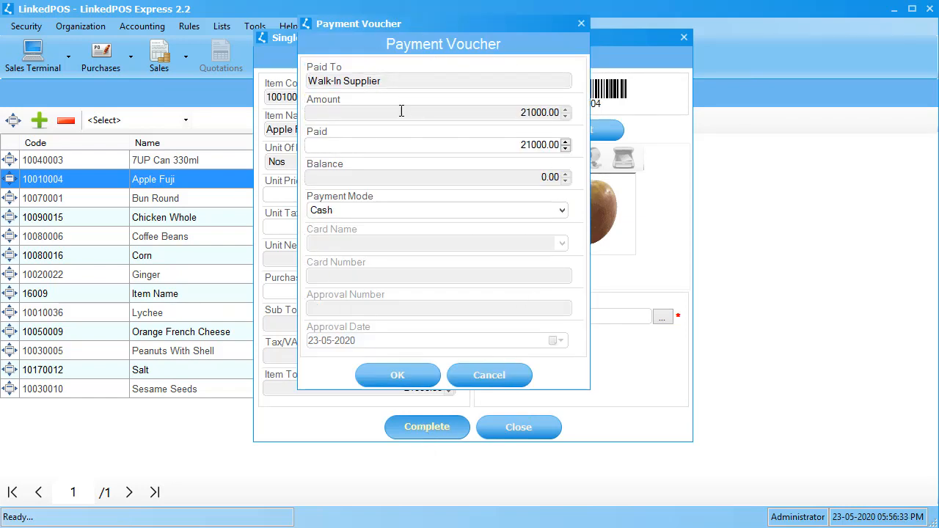
{"action": "mouse_move", "coordinate": [510, 176]}
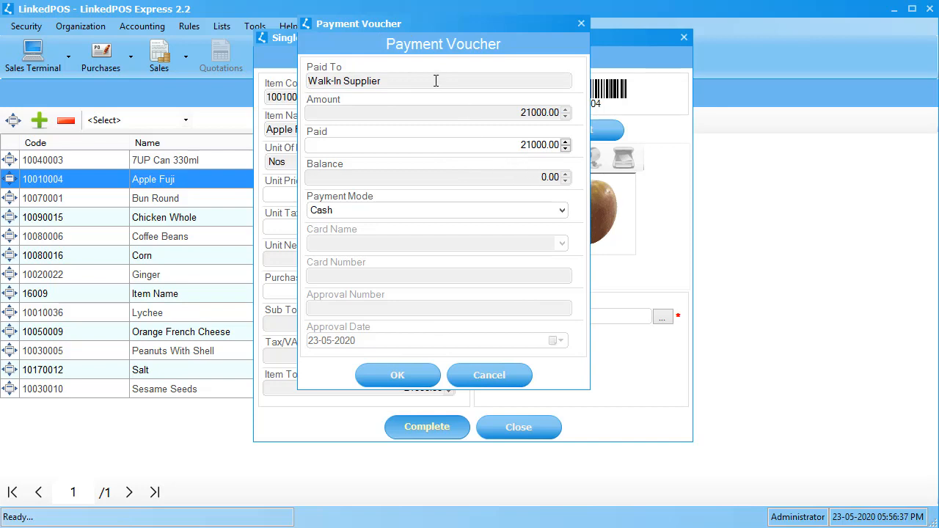
{"action": "mouse_move", "coordinate": [481, 208]}
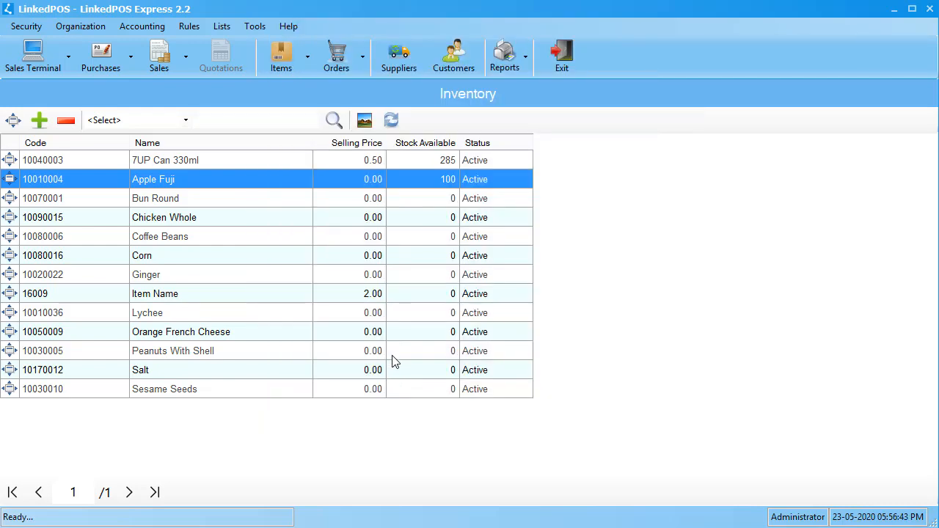
{"action": "mouse_move", "coordinate": [462, 182]}
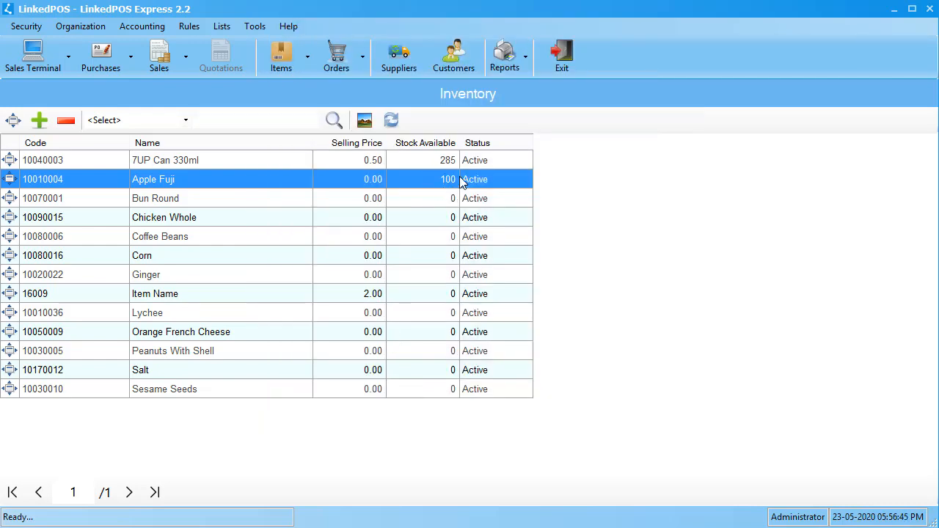
{"action": "mouse_move", "coordinate": [446, 190]}
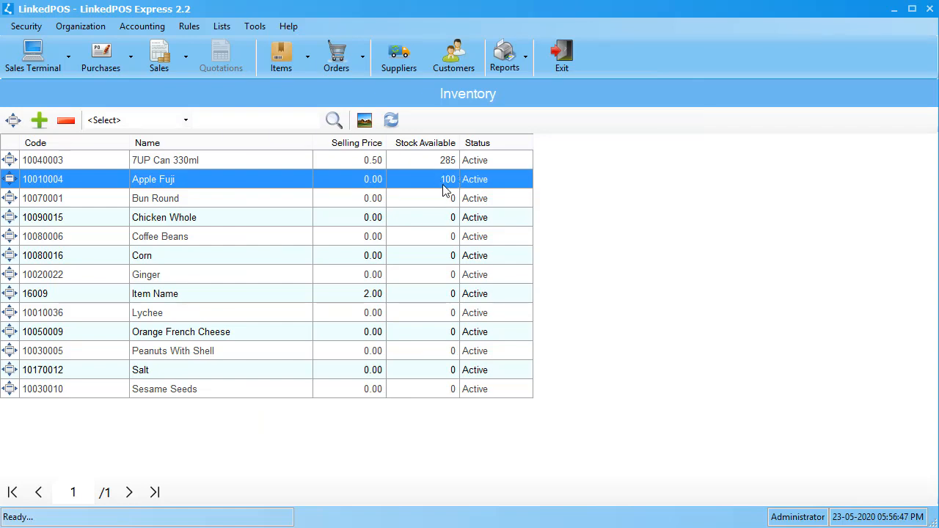
{"action": "mouse_move", "coordinate": [439, 184]}
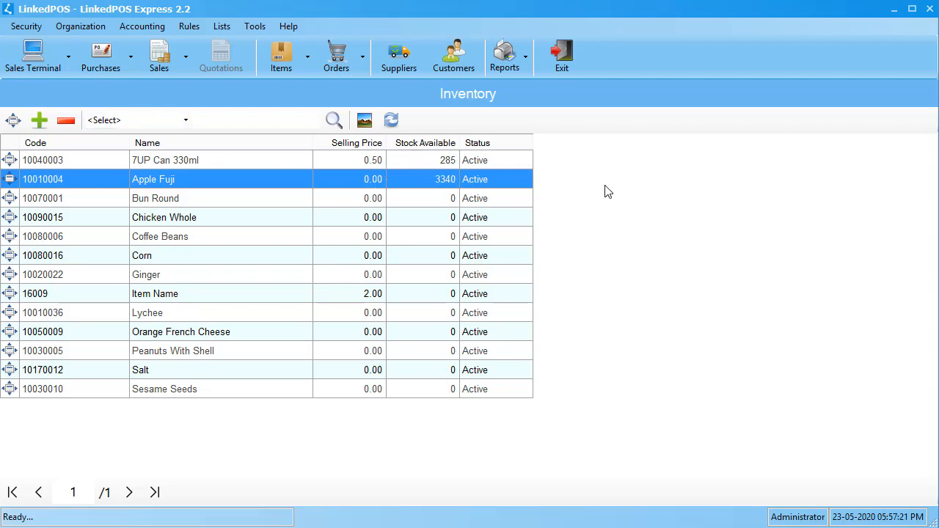
{"action": "mouse_move", "coordinate": [282, 191]}
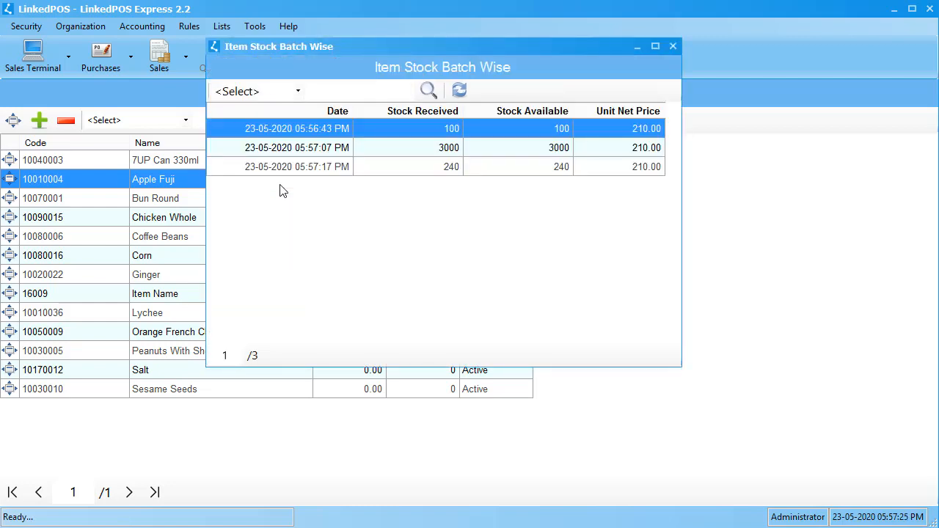
{"action": "mouse_move", "coordinate": [355, 63]}
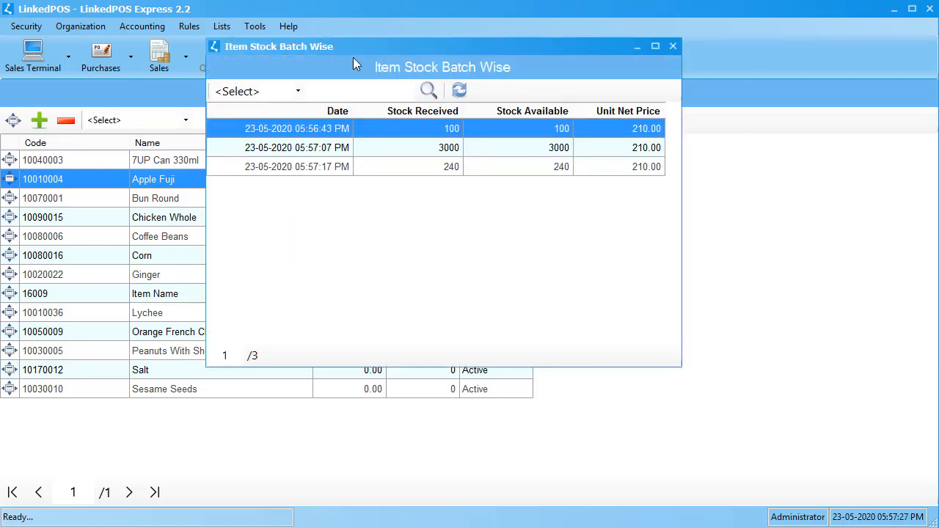